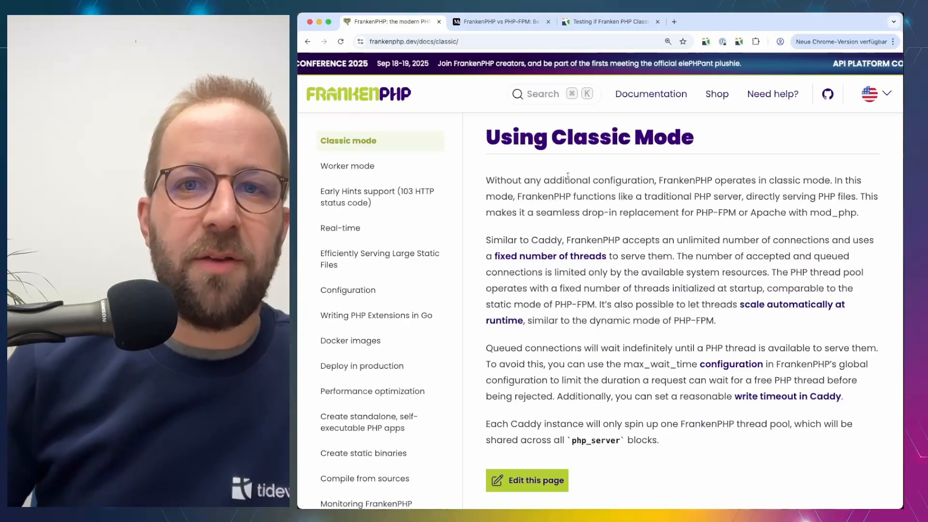
# Step: On the Classic mode page, highlight the 'seamless drop-in replacement for PHP-FPM or Apache with mod_php' sentence
pyautogui.doubleClick(502, 180)
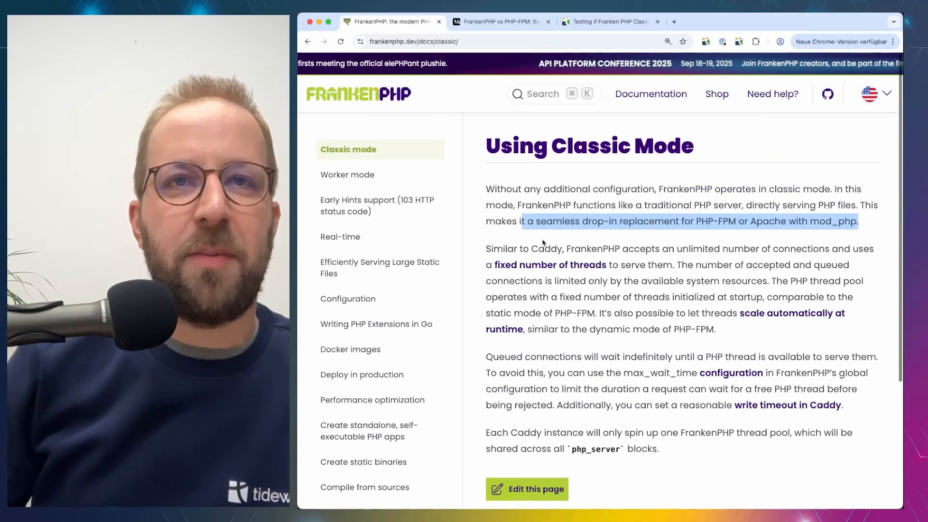
# Step: Open Configuration > Worker mode and highlight the sentence about booting the app once and keeping it in memory
pyautogui.click(348, 298)
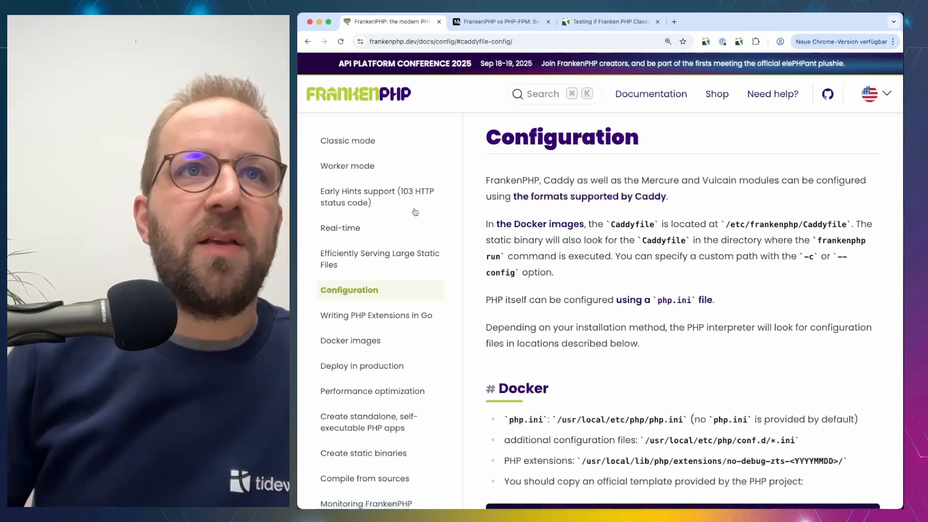
pyautogui.click(347, 165)
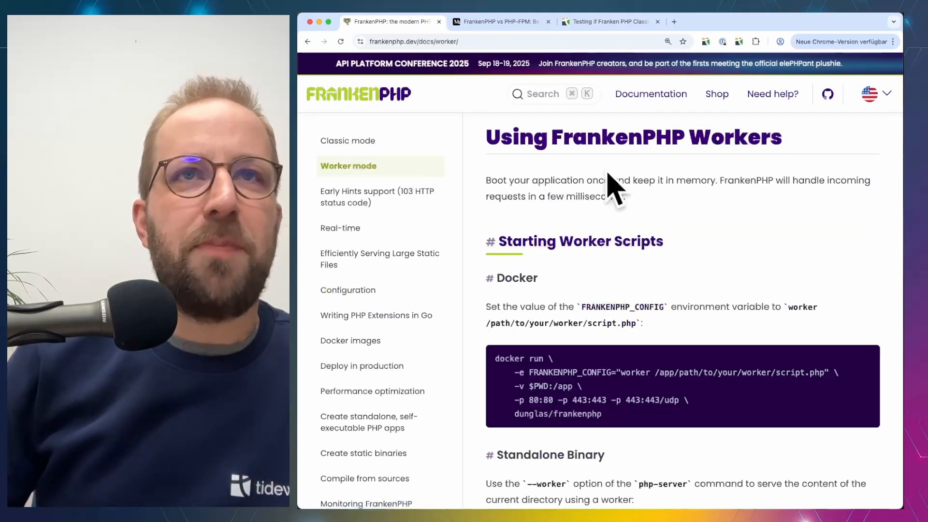
pyautogui.doubleClick(496, 180)
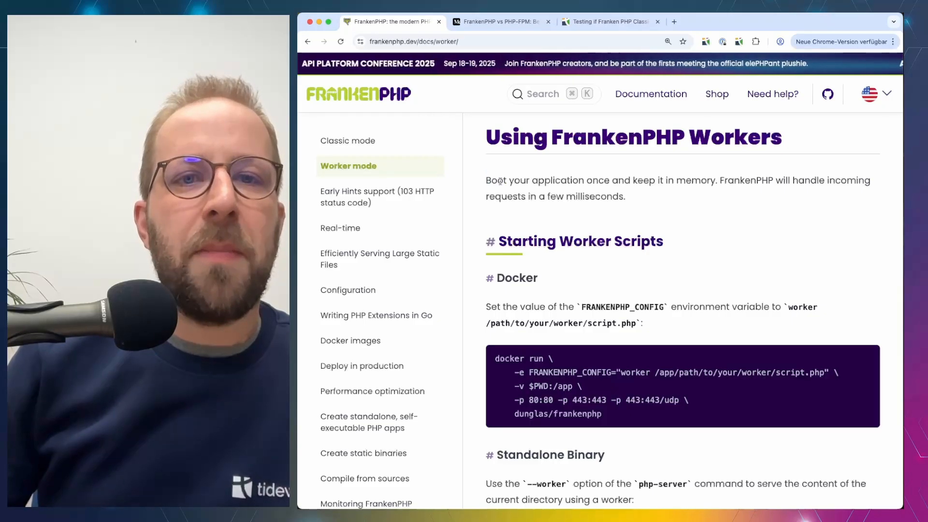
pyautogui.moveTo(486, 179); pyautogui.dragTo(558, 180)
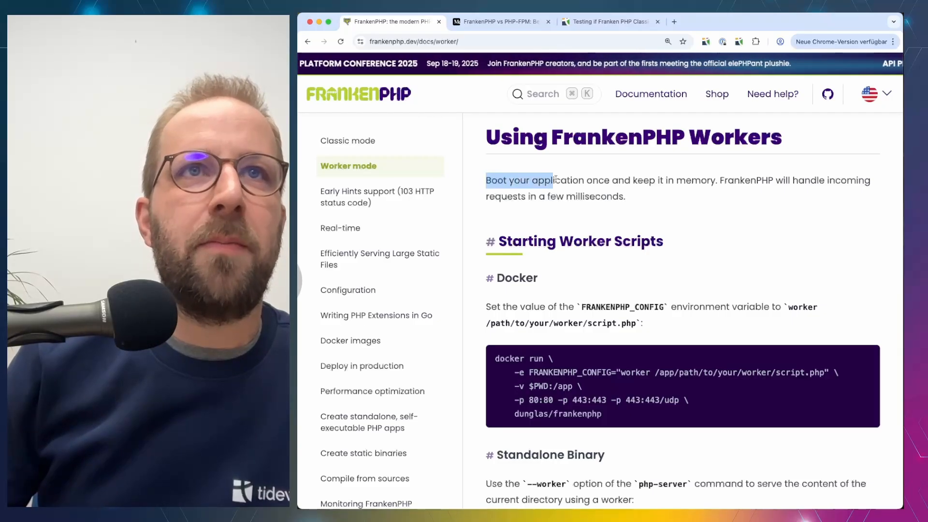
pyautogui.moveTo(553, 180); pyautogui.dragTo(701, 179)
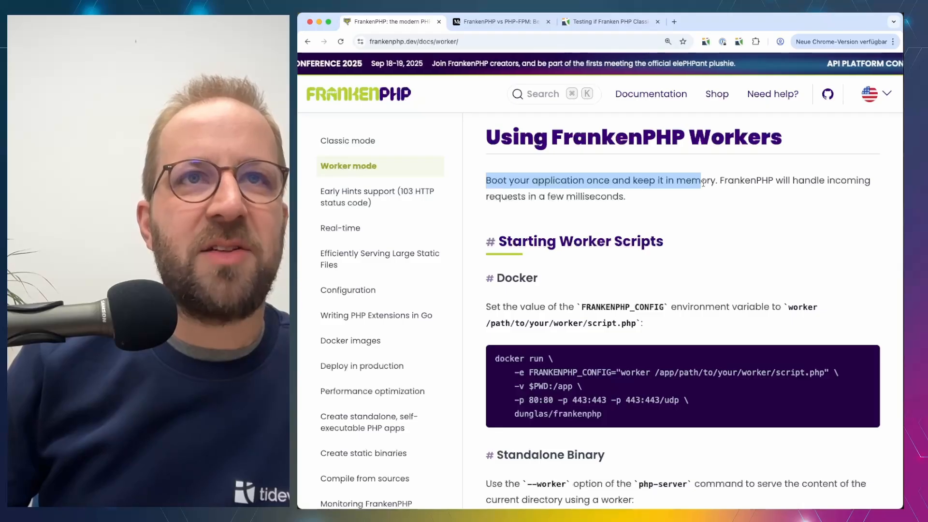
pyautogui.scroll(-3)
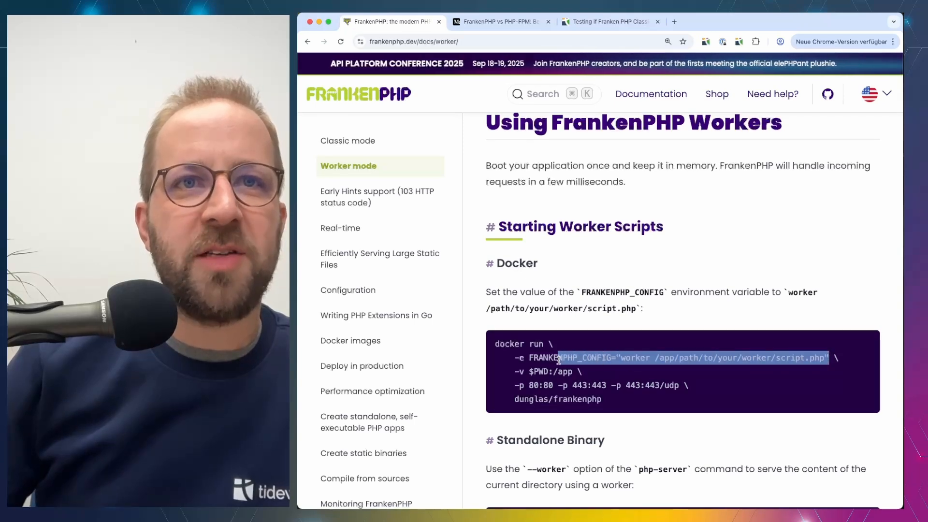
pyautogui.scroll(-3)
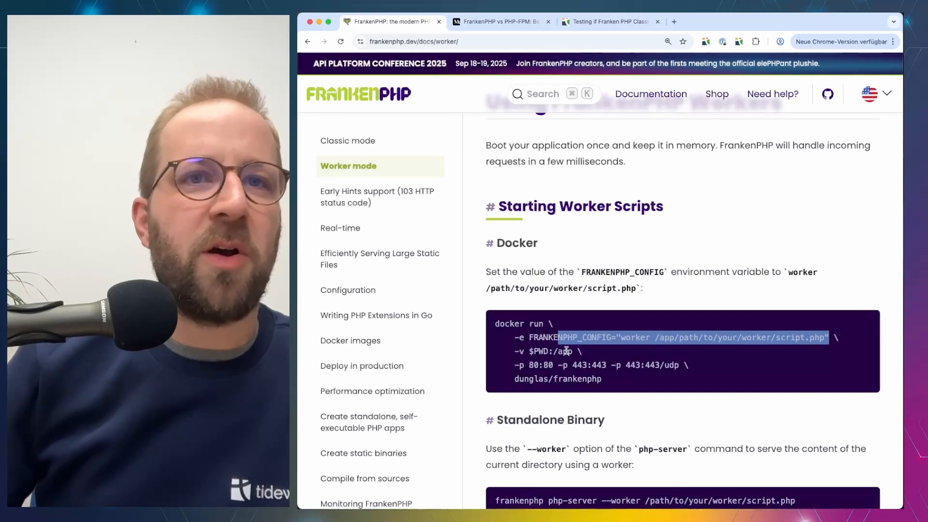
pyautogui.scroll(-3)
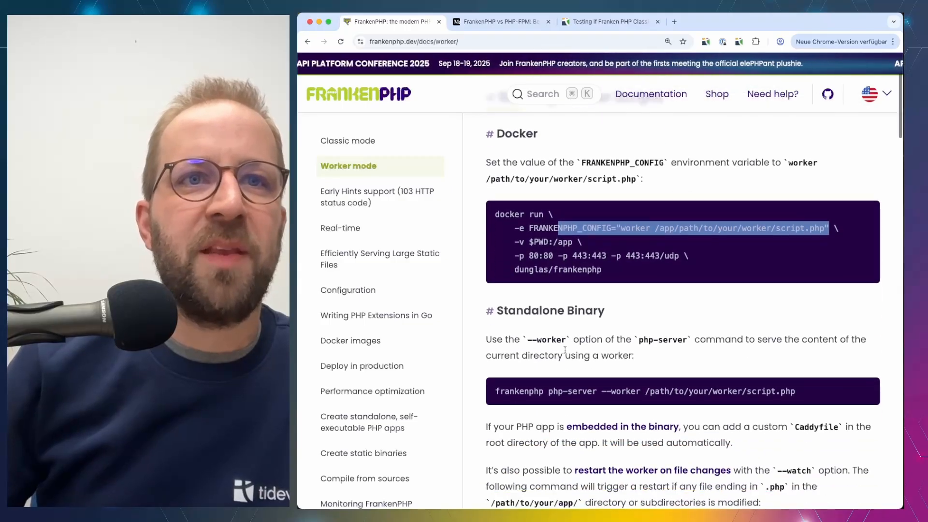
pyautogui.scroll(-3)
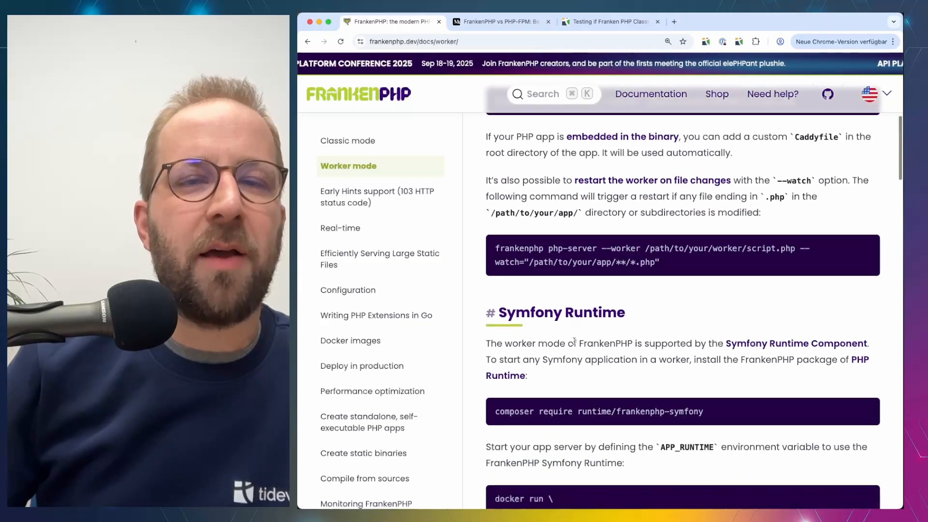
pyautogui.scroll(-3)
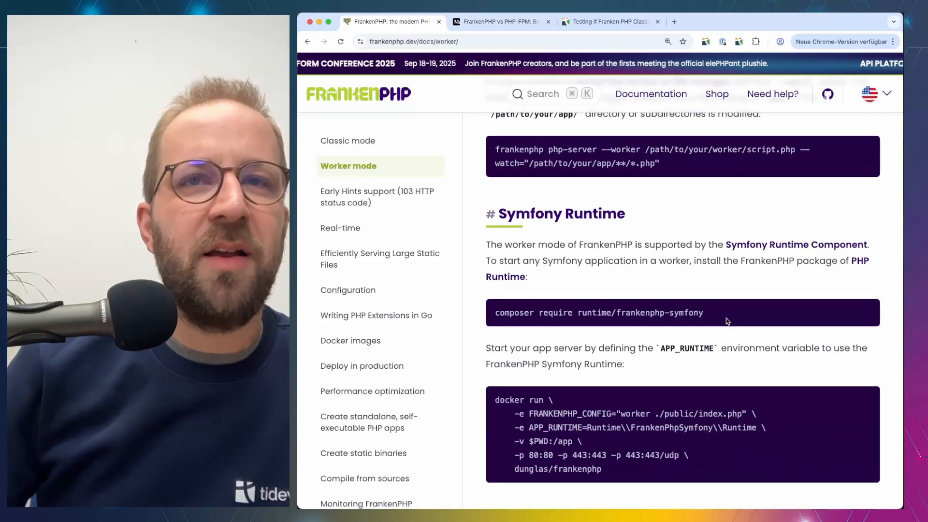
pyautogui.scroll(-3)
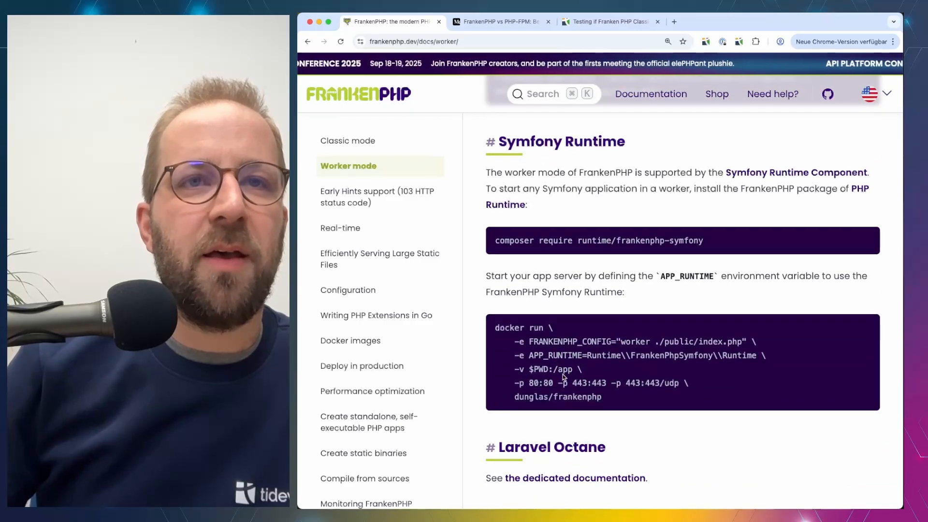
pyautogui.scroll(-3)
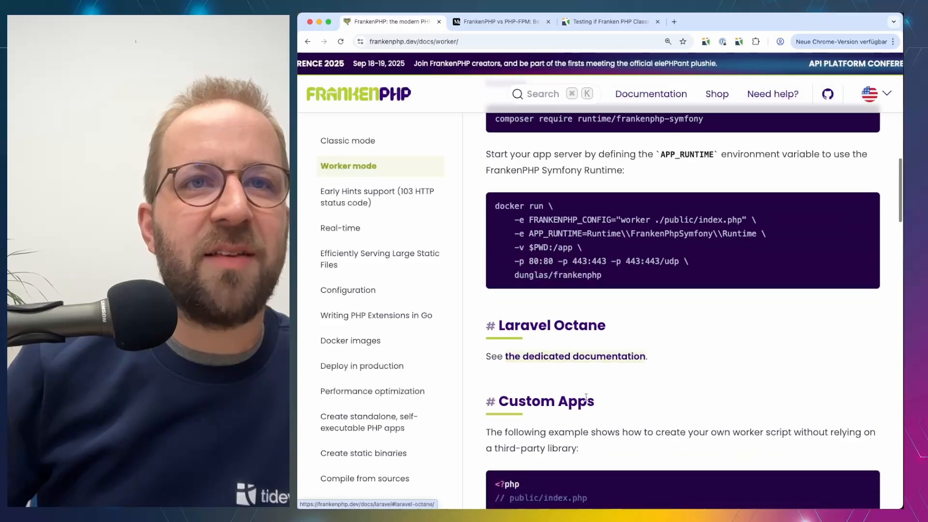
pyautogui.scroll(-3)
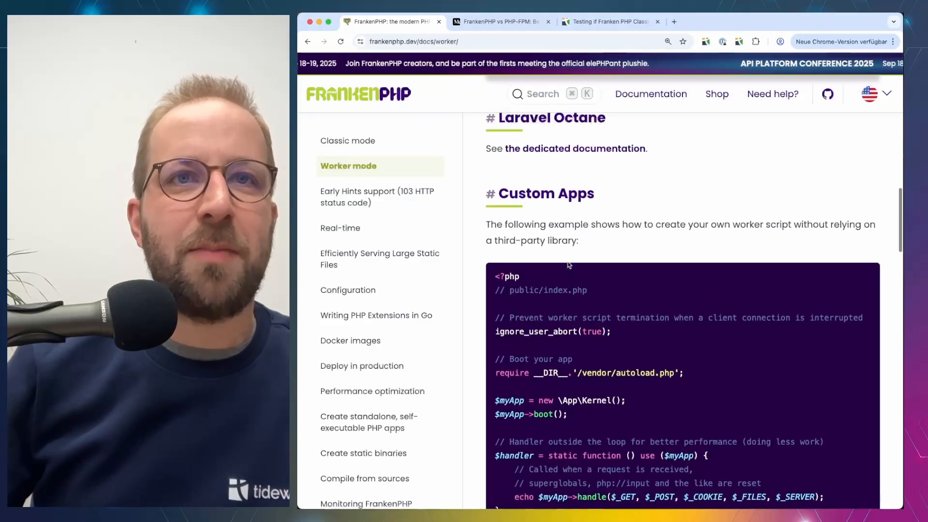
# Step: Scroll to the Custom Apps worker loop and highlight MAX_REQUESTS in the $maxRequests line
pyautogui.scroll(-3)
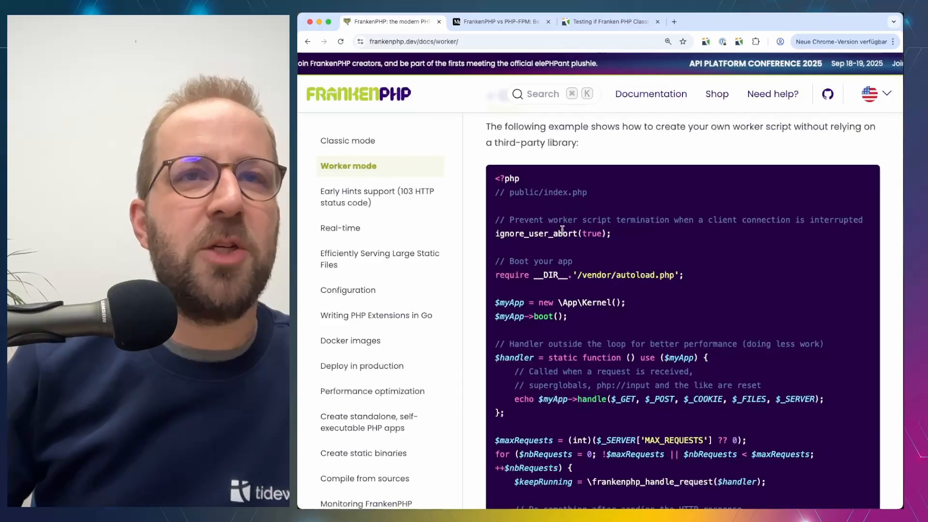
pyautogui.scroll(-3)
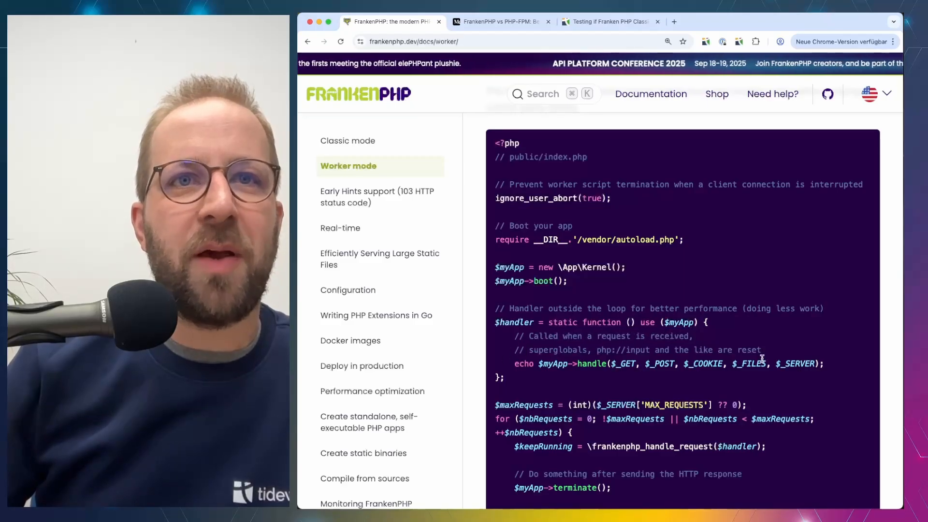
pyautogui.scroll(-3)
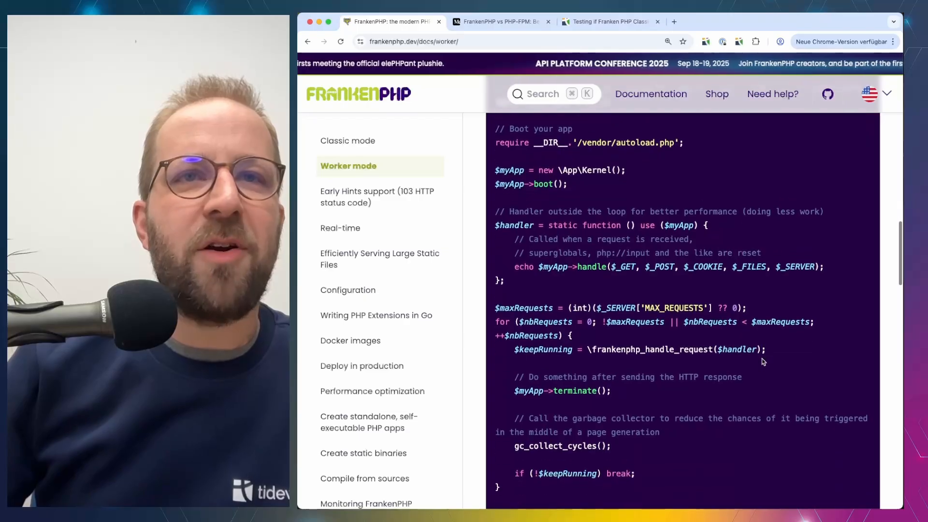
pyautogui.scroll(-3)
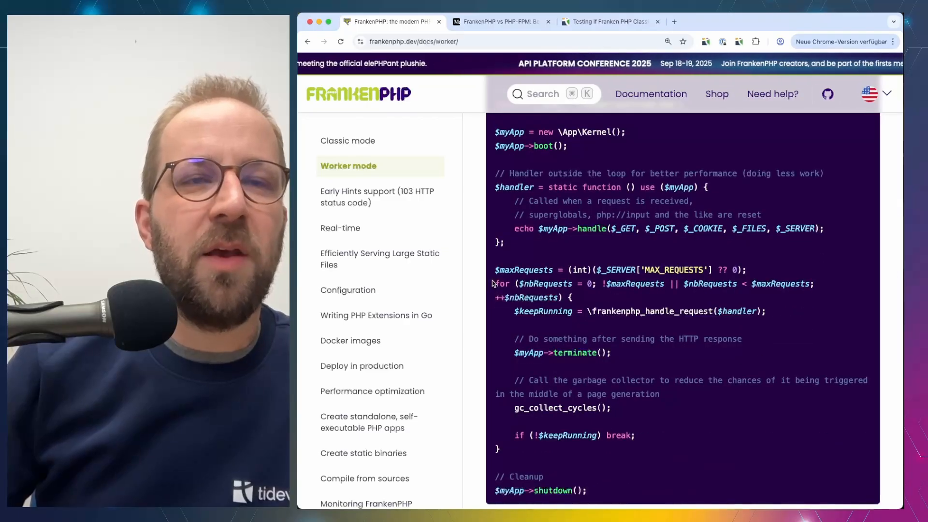
pyautogui.moveTo(496, 284); pyautogui.dragTo(499, 448)
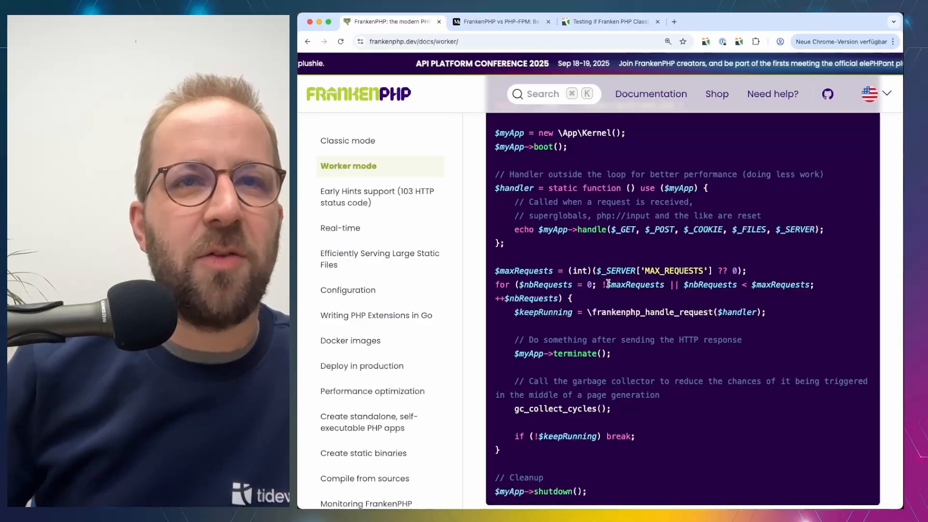
pyautogui.doubleClick(634, 284)
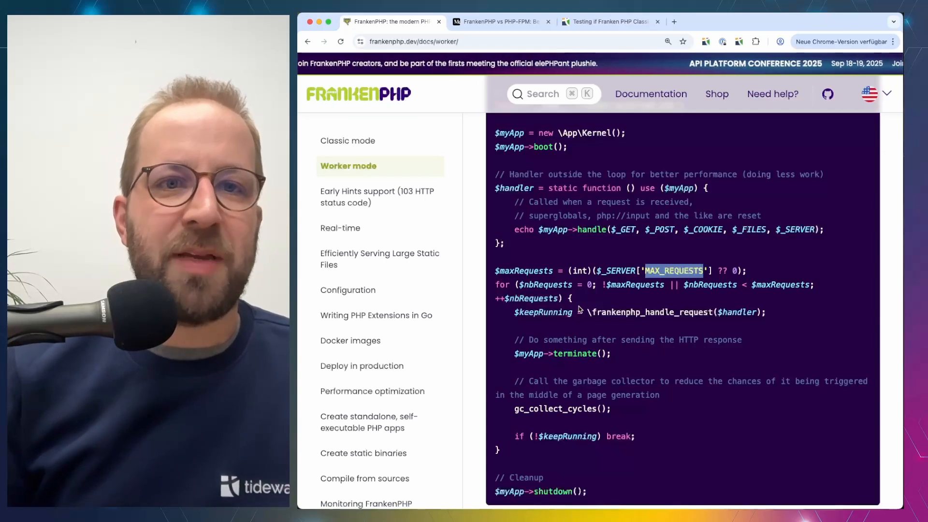
pyautogui.click(500, 21)
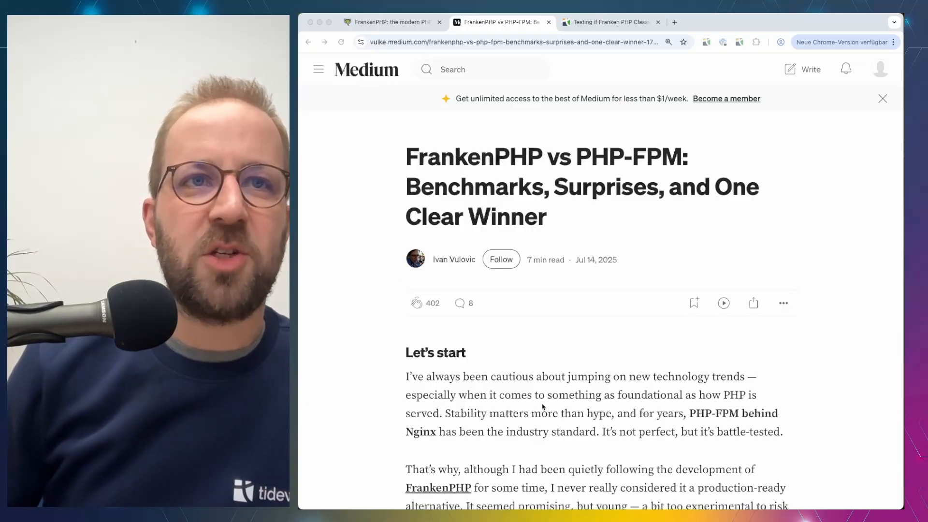
# Step: Scroll the Medium article to the 5000 requests/s chart, where PHP-FPM delivers about 3790 requests
pyautogui.scroll(-3)
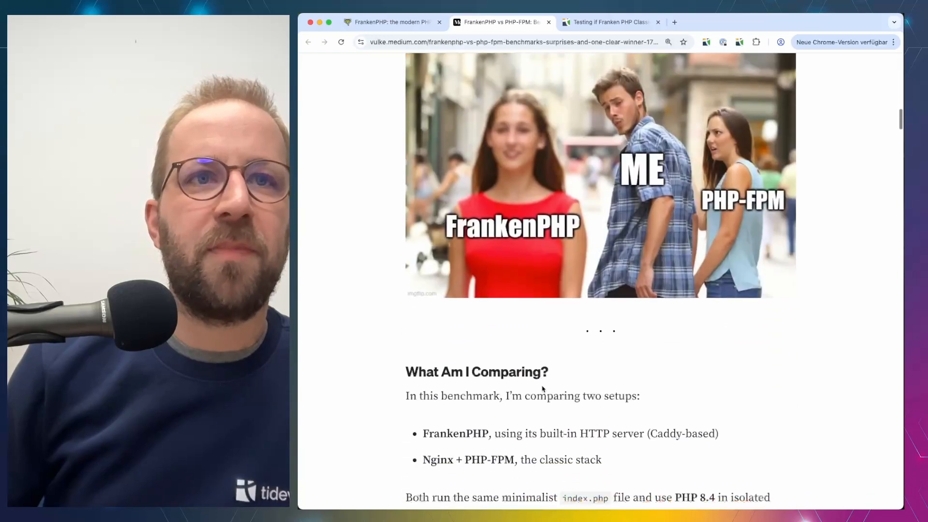
pyautogui.scroll(-3)
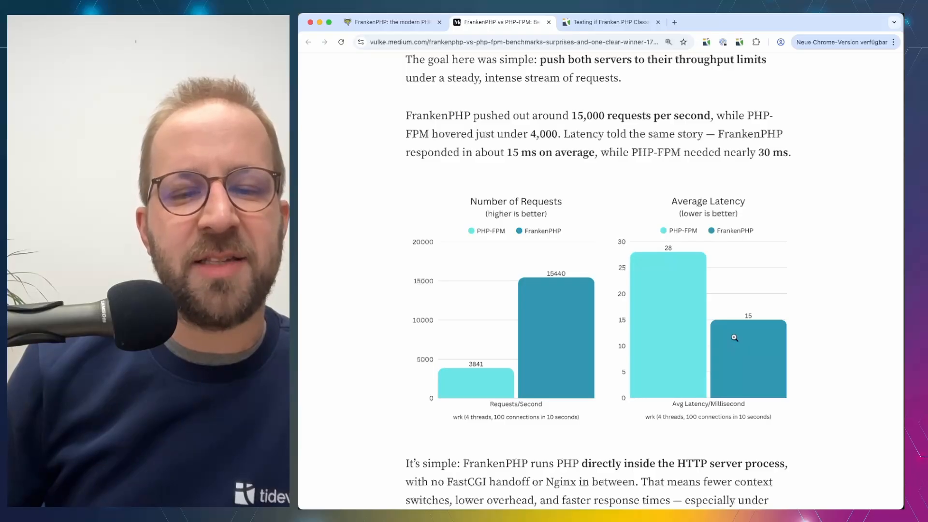
pyautogui.scroll(-3)
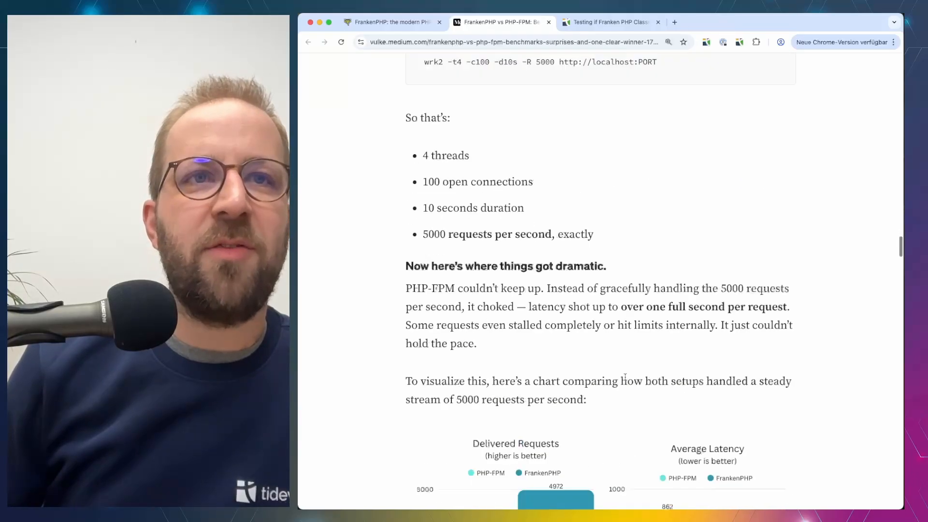
pyautogui.scroll(-3)
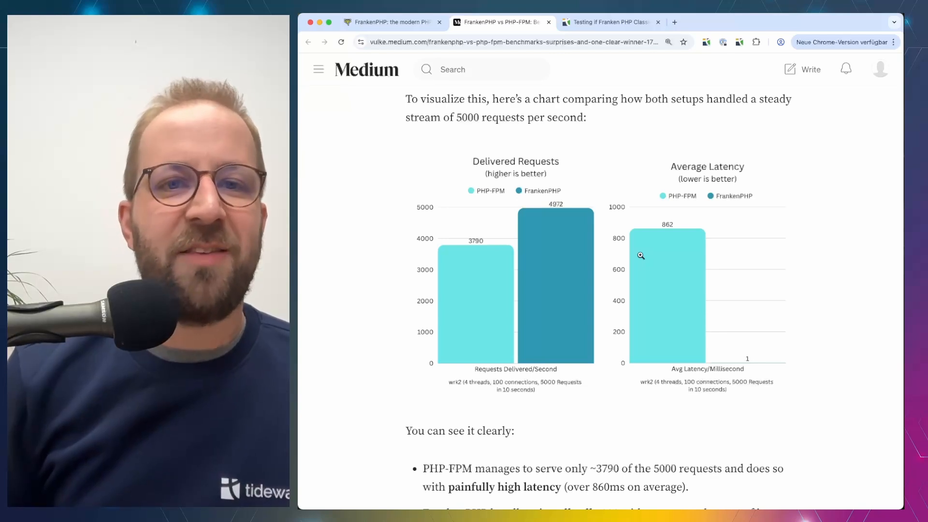
# Step: Switch to the Tideways tab with the FrankenPHP Classic Mode vs PHP-FPM benchmark post
pyautogui.click(607, 22)
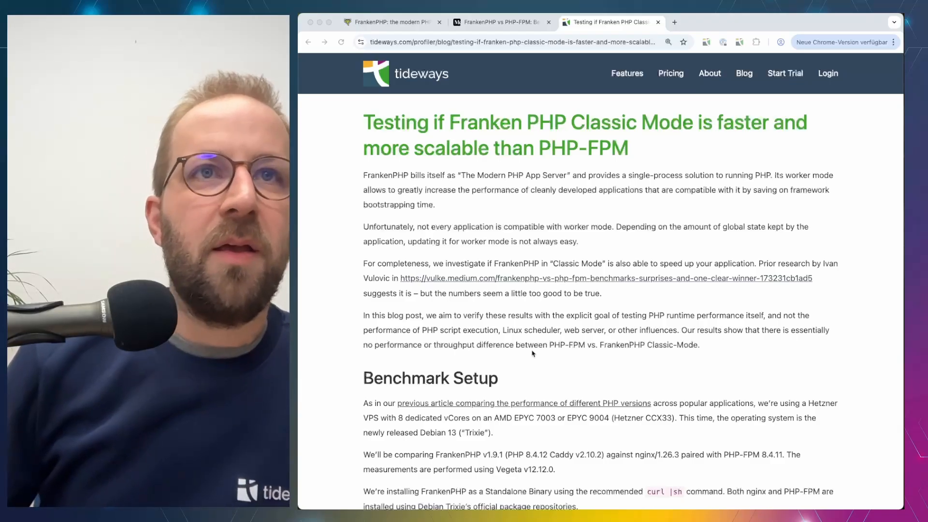
pyautogui.scroll(-3)
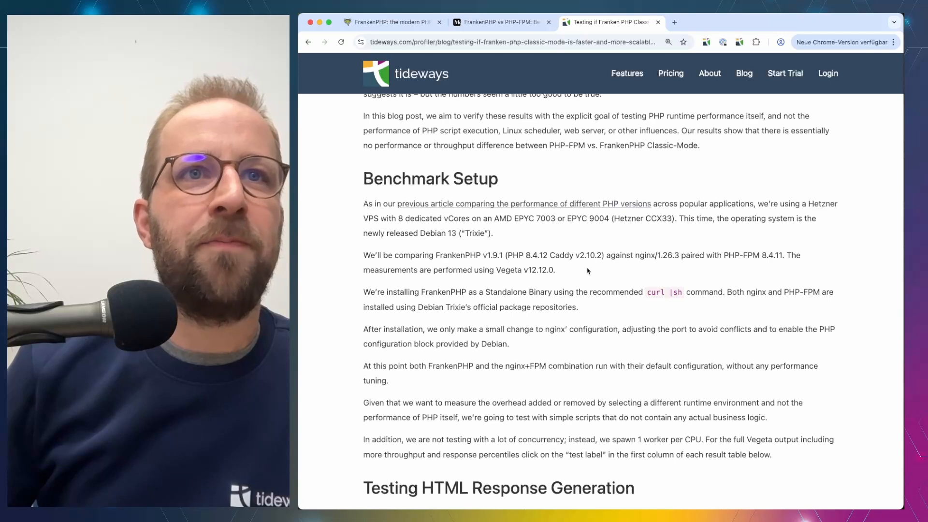
pyautogui.scroll(-3)
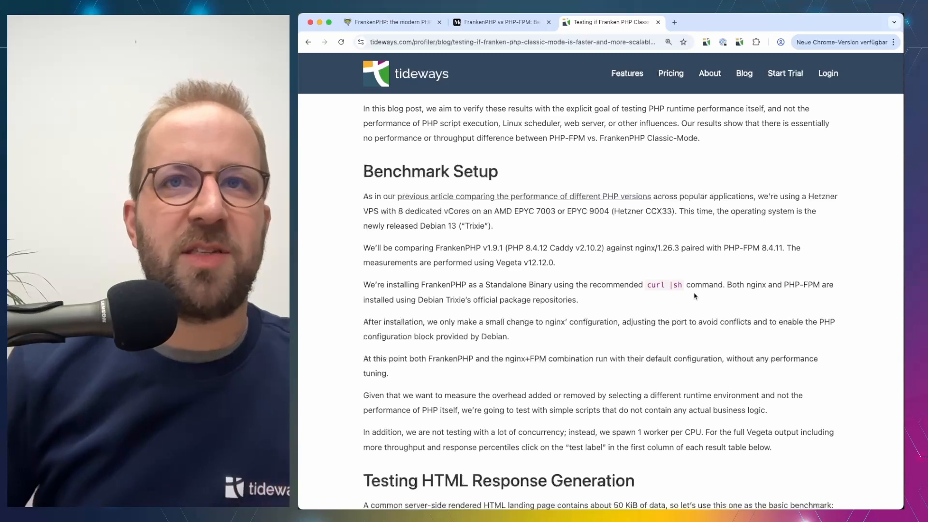
pyautogui.scroll(-3)
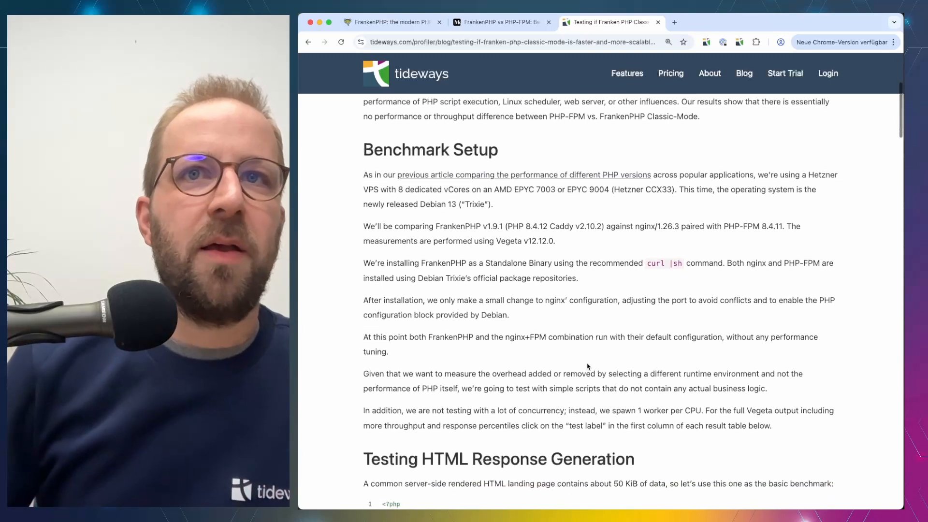
pyautogui.scroll(-3)
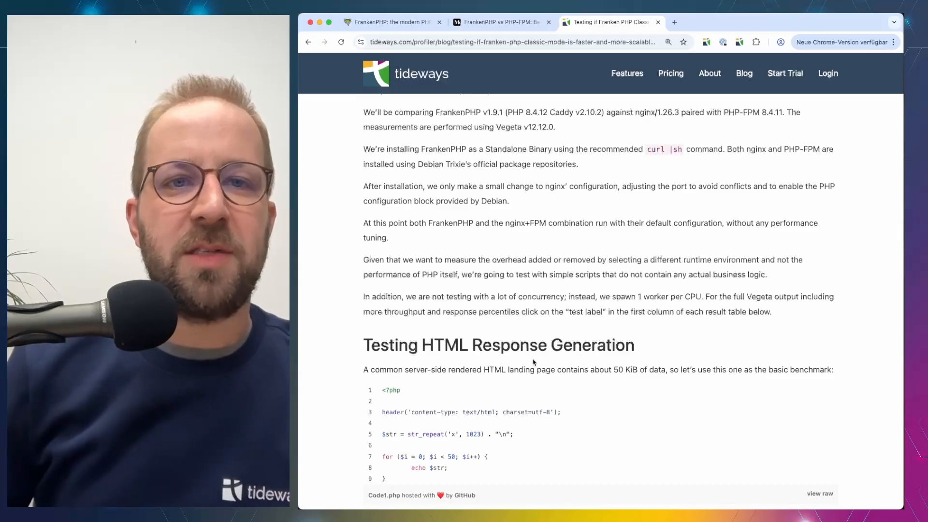
pyautogui.scroll(-3)
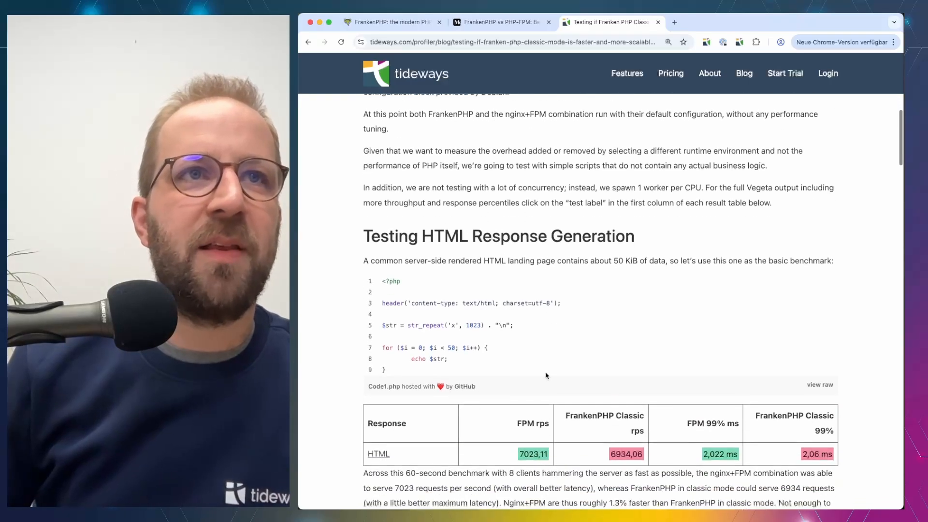
pyautogui.scroll(-3)
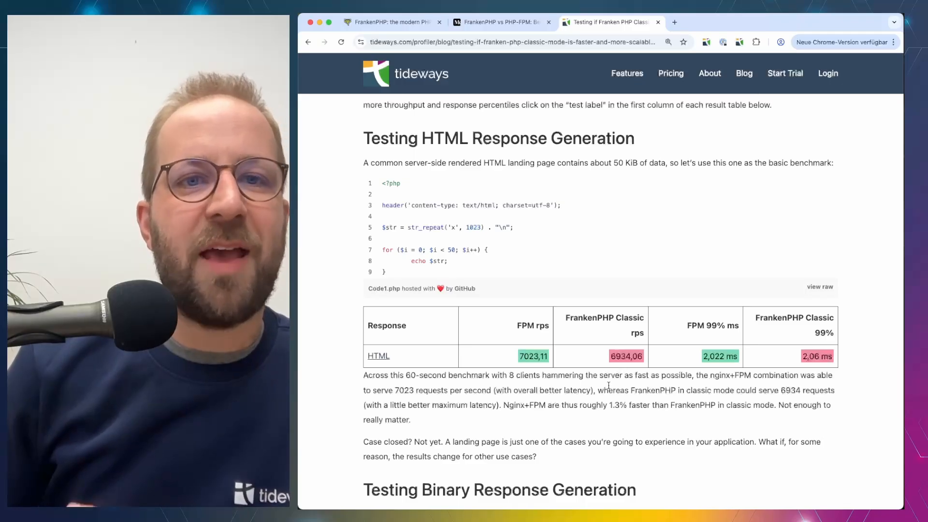
pyautogui.scroll(-3)
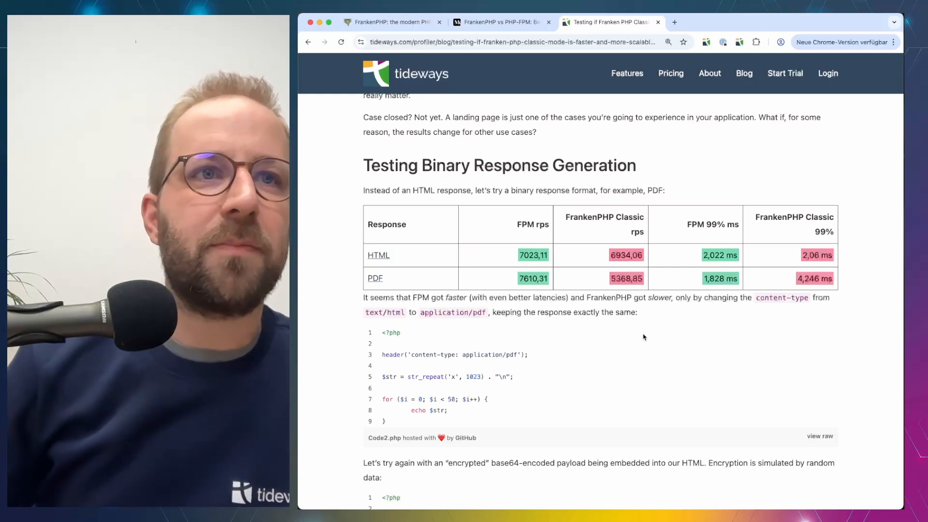
# Step: Scroll past the Random payload results to the Hello World table: FPM 18478 vs FrankenPHP 18403 req/s
pyautogui.scroll(-3)
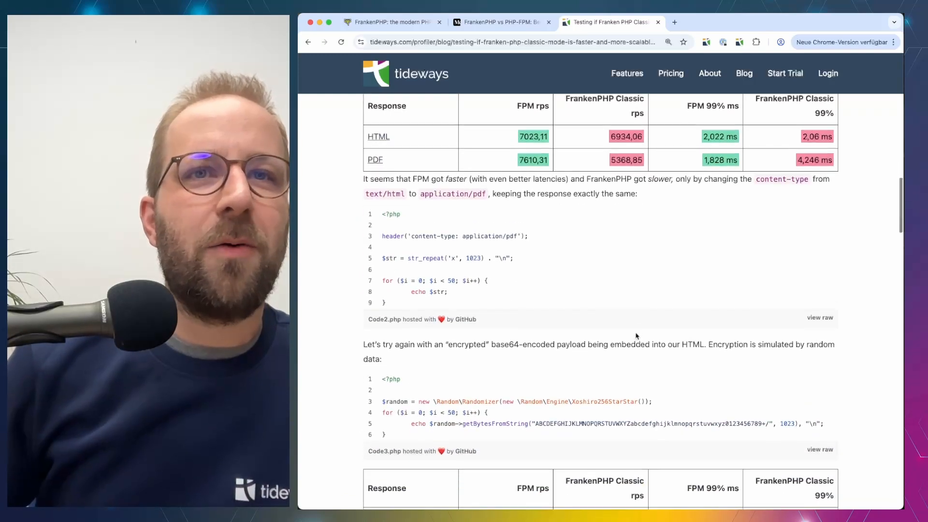
pyautogui.scroll(-3)
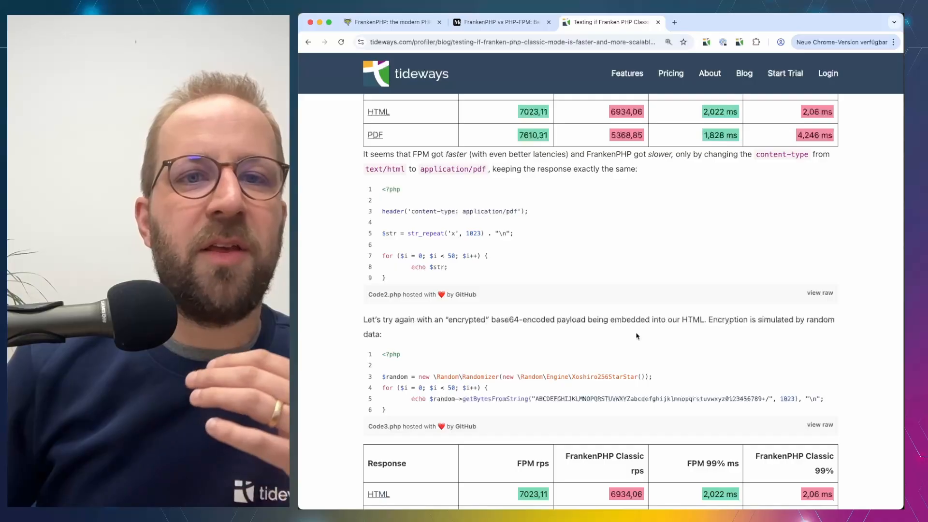
pyautogui.scroll(-3)
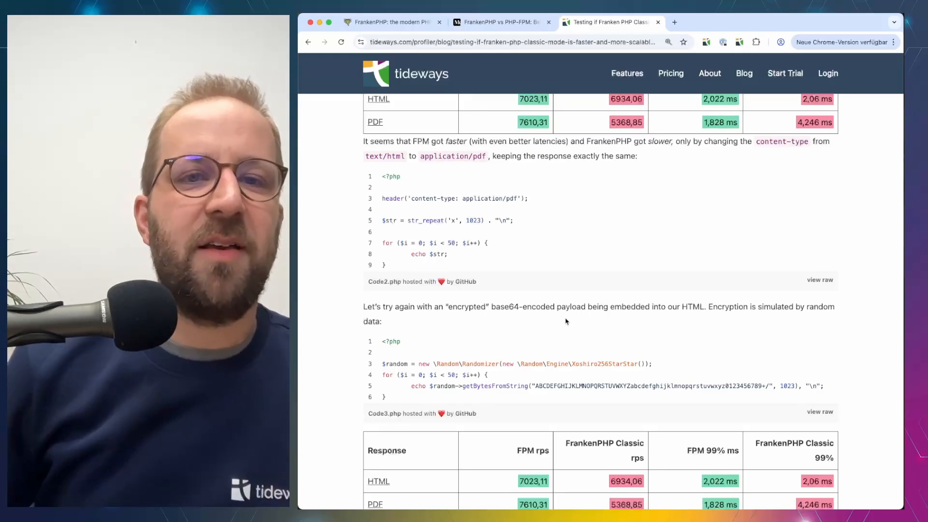
pyautogui.scroll(-3)
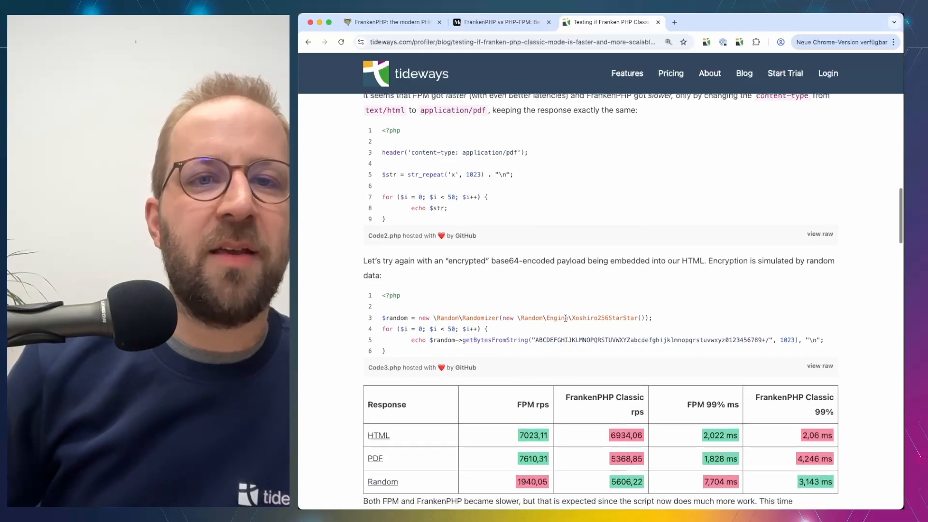
pyautogui.scroll(-3)
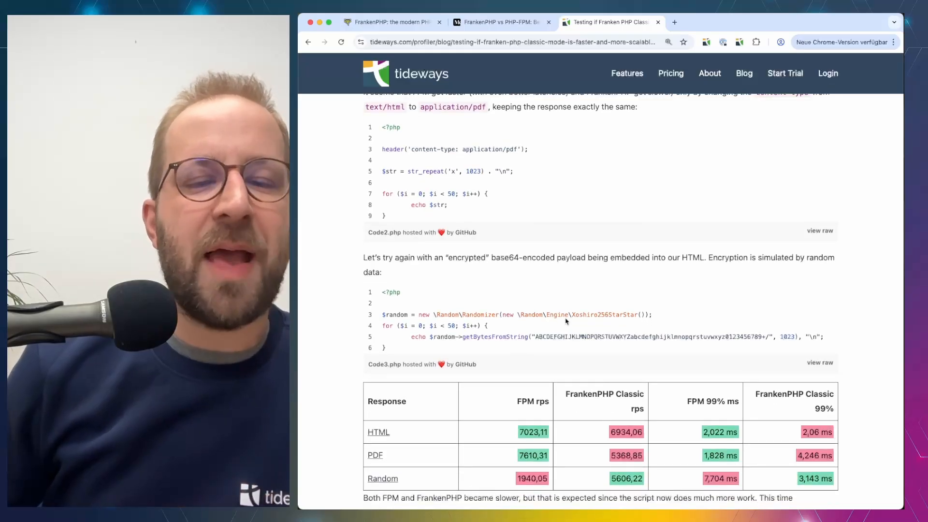
pyautogui.scroll(-3)
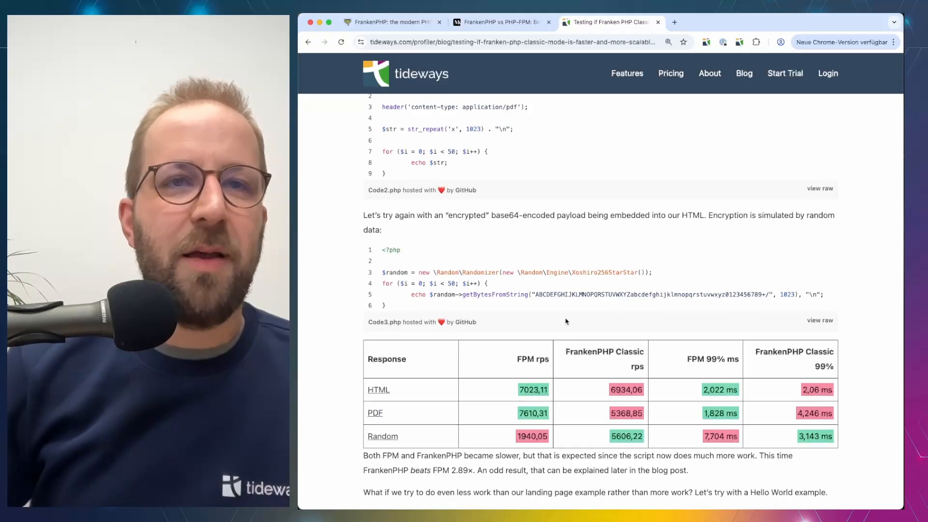
pyautogui.scroll(-3)
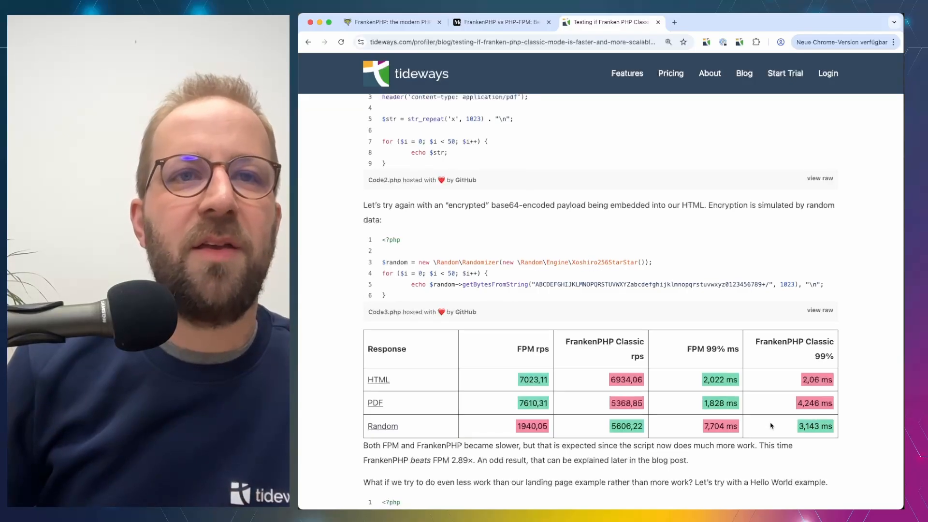
pyautogui.scroll(-3)
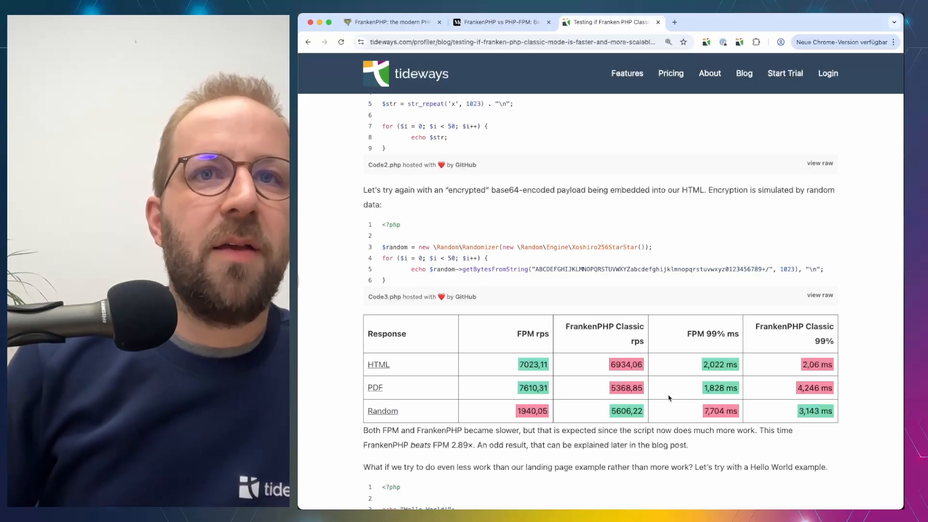
pyautogui.scroll(-3)
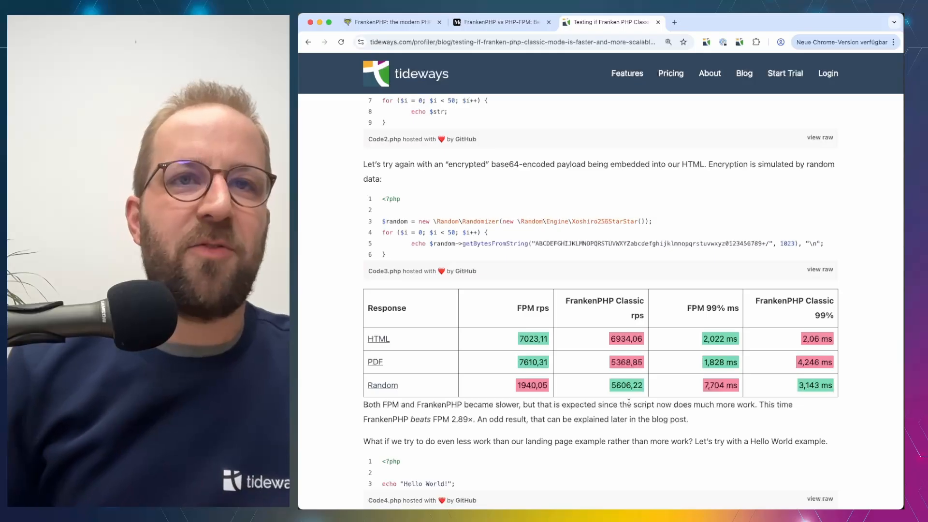
pyautogui.scroll(-3)
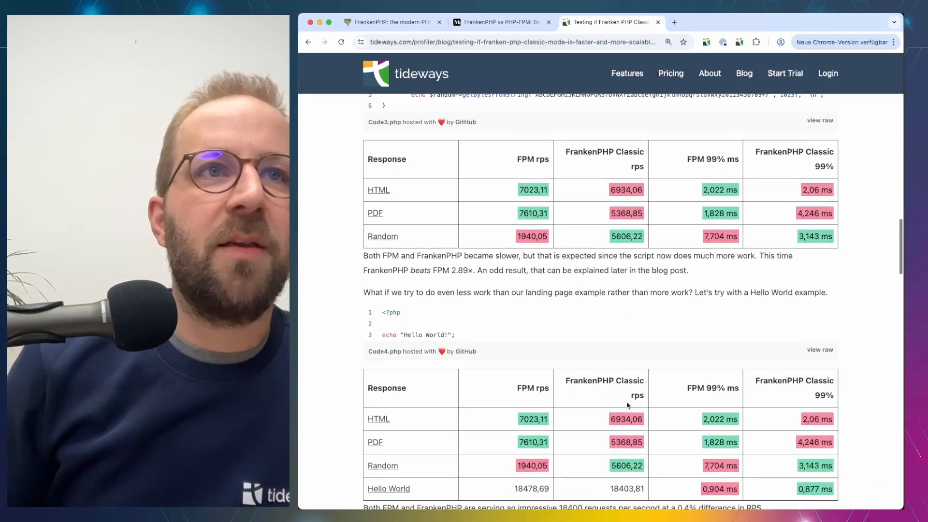
# Step: Scroll to the Higher Concurrency results, where FrankenPHP serves about 3.7% more requests at concurrency 100
pyautogui.scroll(-3)
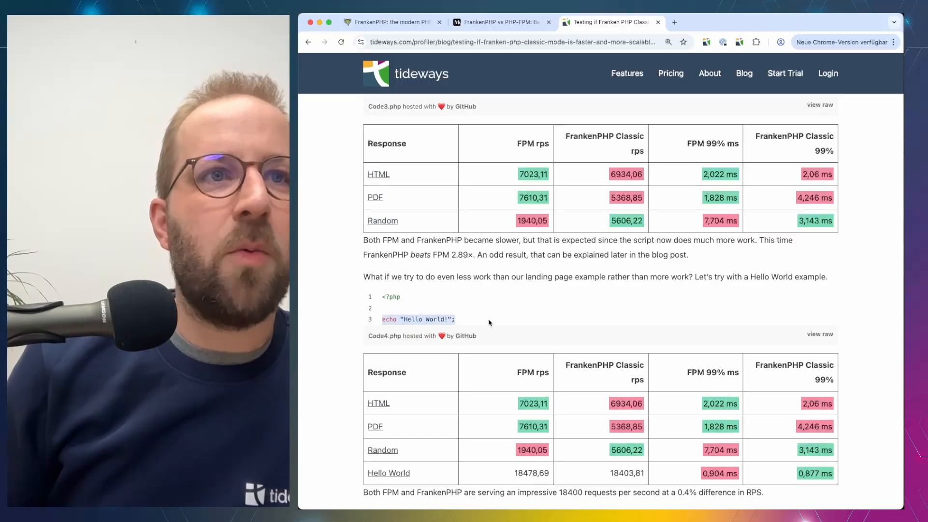
pyautogui.scroll(-3)
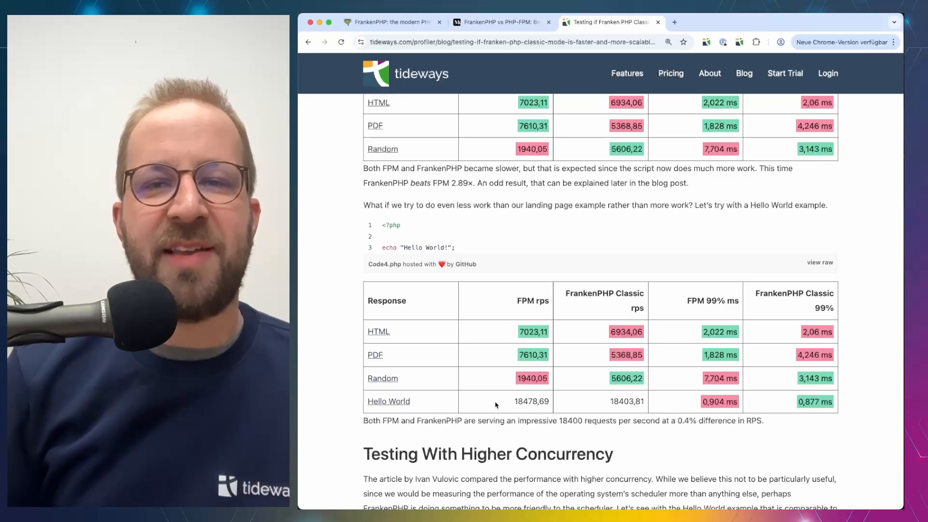
pyautogui.moveTo(520, 401)
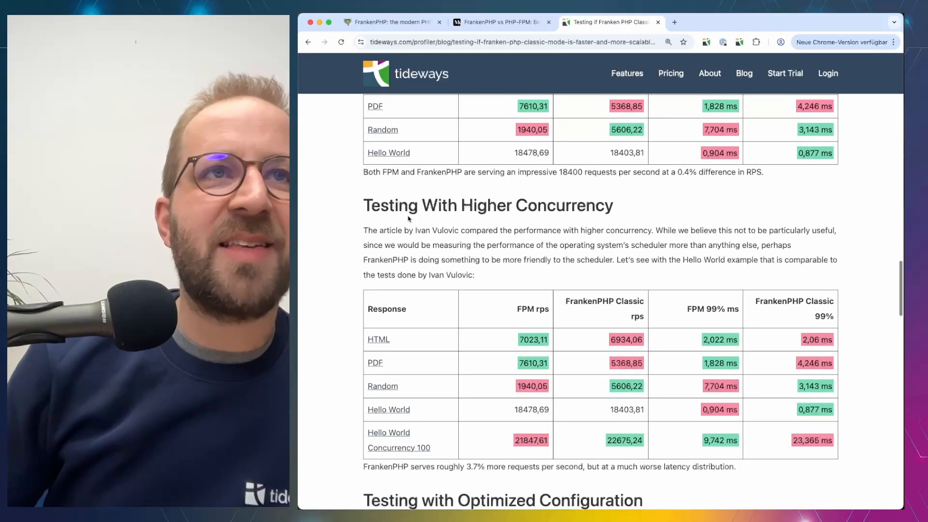
pyautogui.scroll(-3)
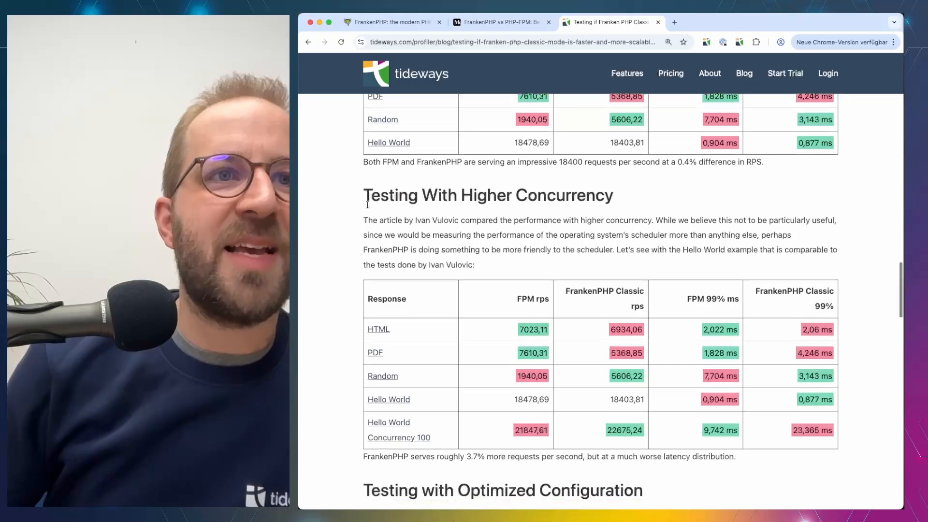
# Step: Scroll to the Optimized Configuration section listing the nginx and FPM tuning changes
pyautogui.scroll(-3)
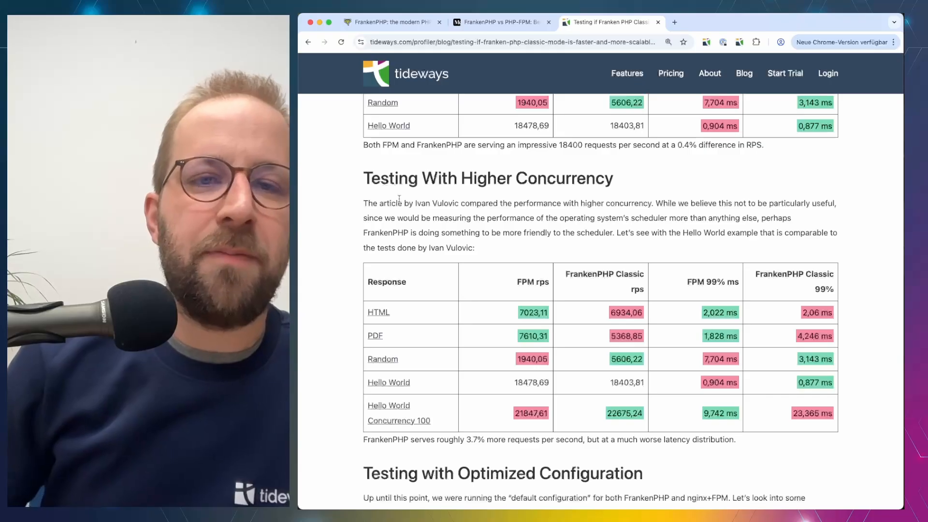
pyautogui.scroll(-3)
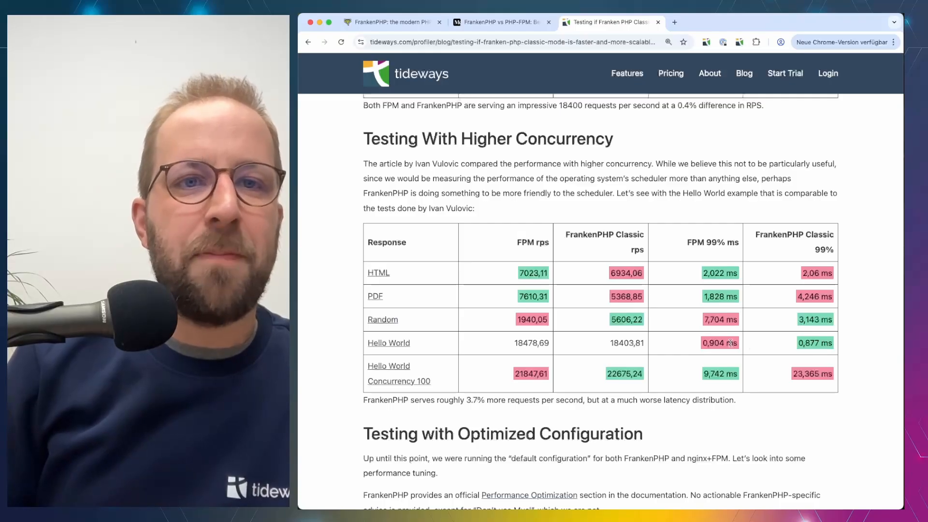
pyautogui.scroll(-3)
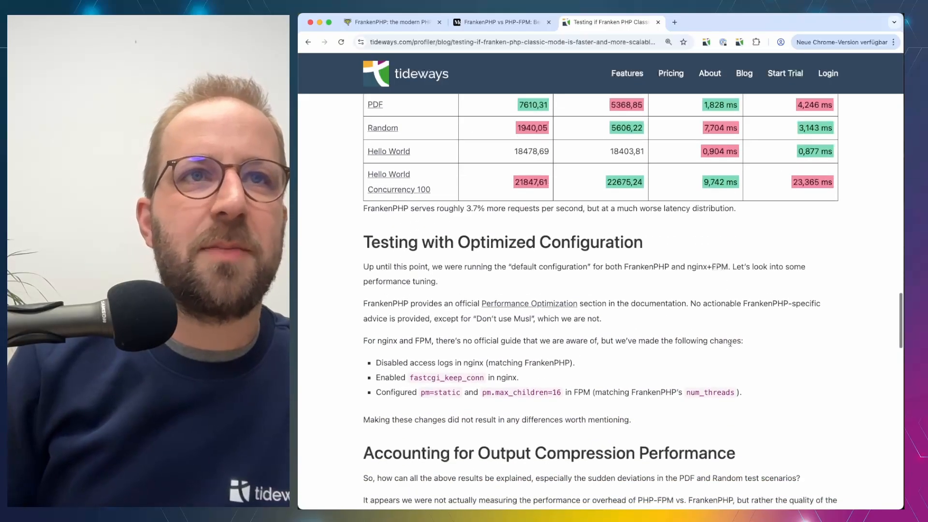
# Step: Scroll to the Accounting for Output Compression Performance heading about nginx and Caddy gzip quality
pyautogui.scroll(-3)
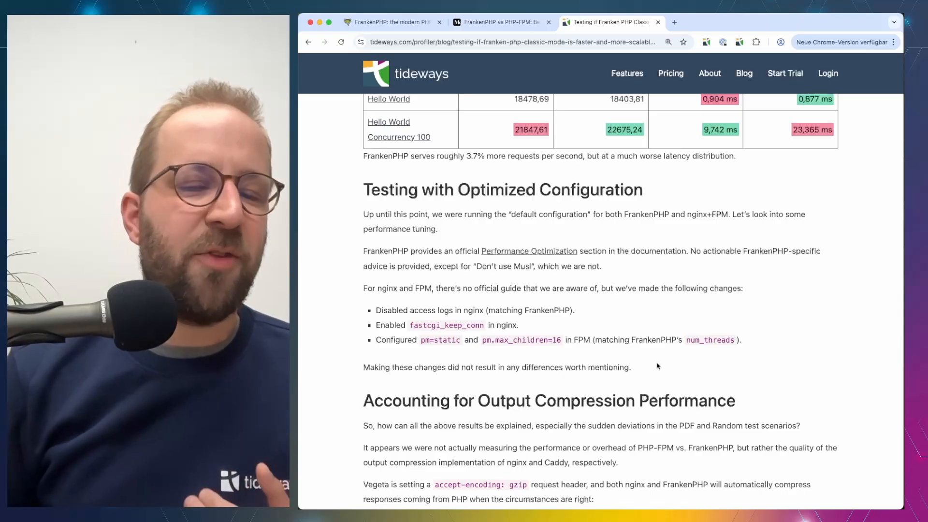
pyautogui.scroll(-3)
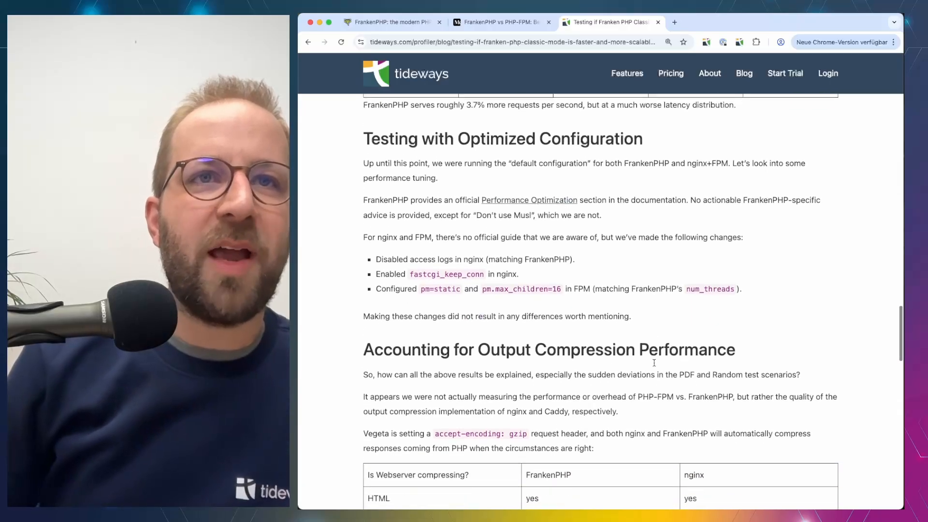
# Step: Scroll through the webserver compression table and highlight the gzip encoding request header sentence
pyautogui.scroll(-3)
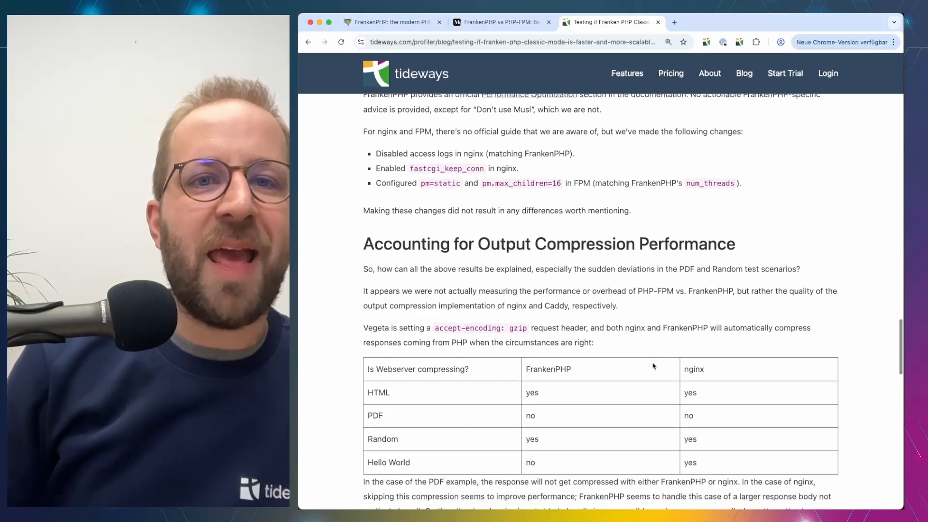
pyautogui.scroll(-3)
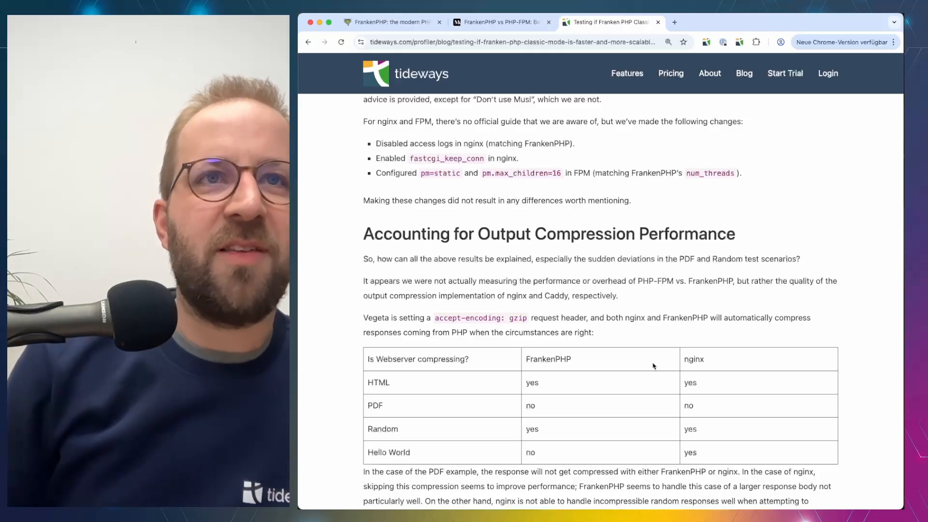
pyautogui.scroll(-3)
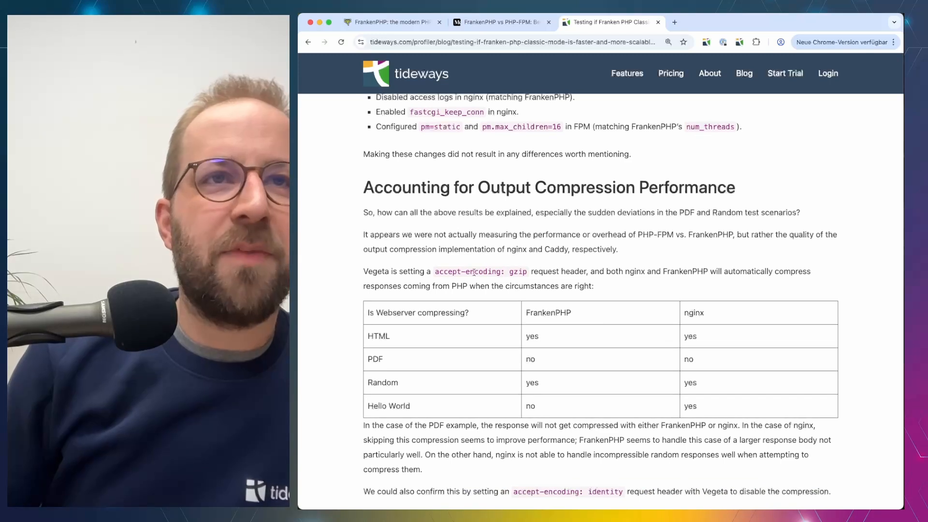
pyautogui.moveTo(364, 271); pyautogui.dragTo(528, 271)
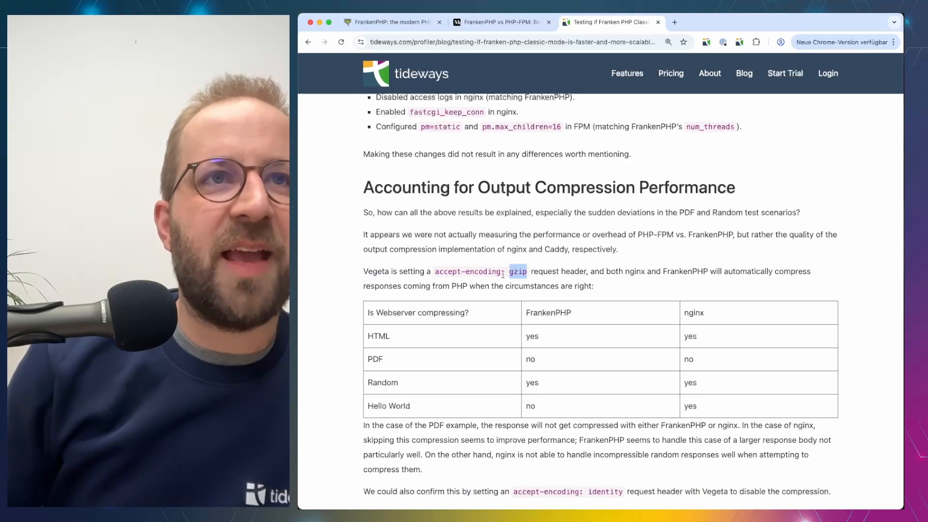
# Step: Scroll to the compression-disabled results: Random responses give FrankenPHP 5606 vs FPM 1940 req/s
pyautogui.scroll(-3)
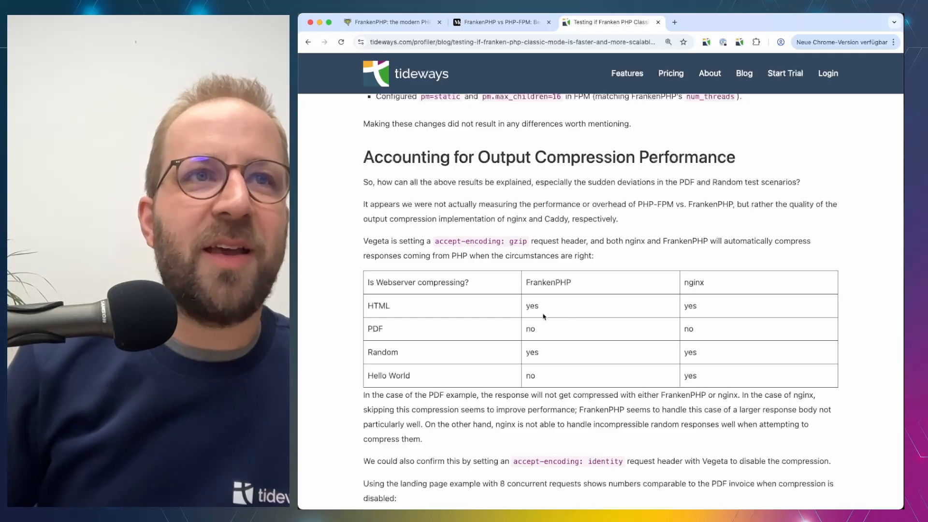
pyautogui.scroll(-3)
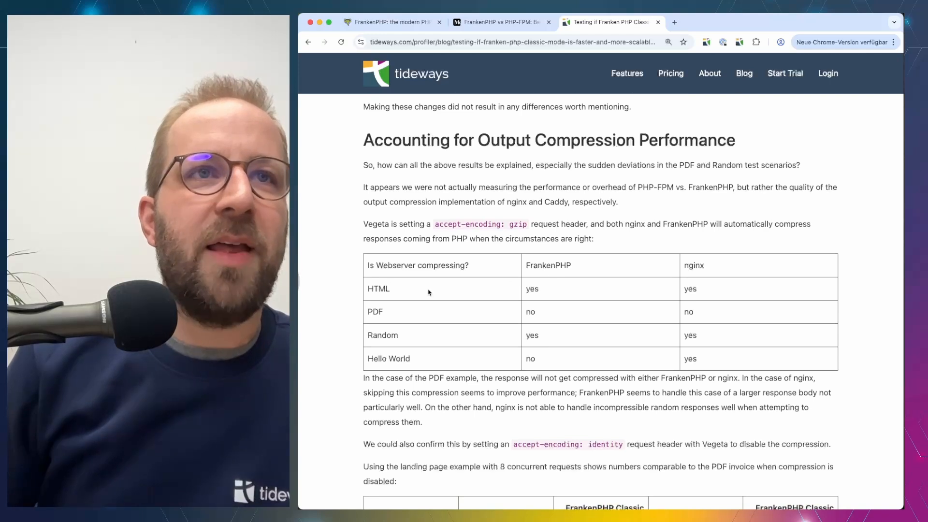
pyautogui.scroll(-3)
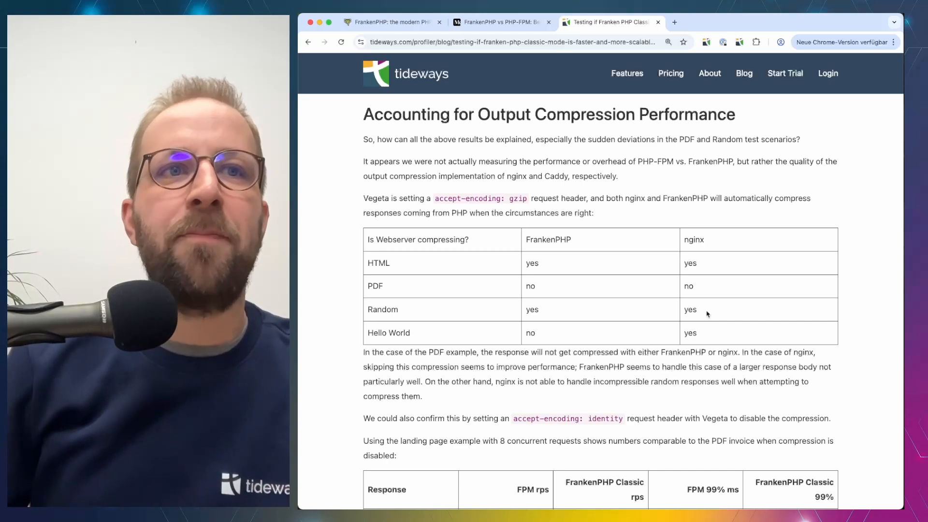
pyautogui.scroll(-3)
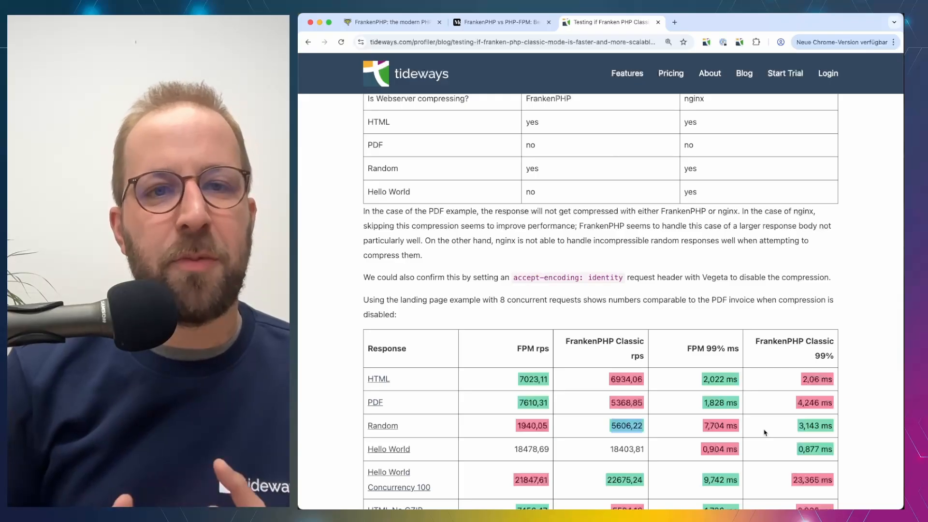
# Step: Scroll the Tideways post down to the HTML No GZIP results row and the Conclusion heading
pyautogui.scroll(-3)
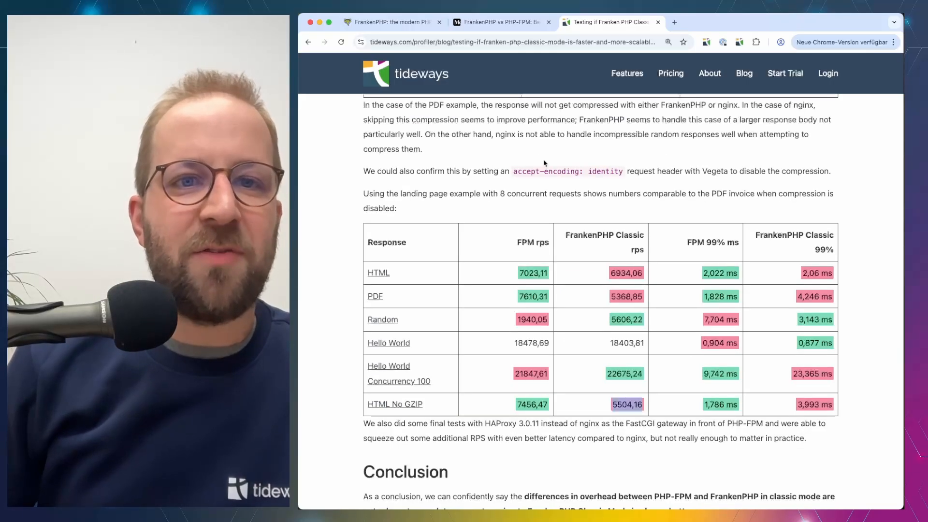
pyautogui.scroll(-3)
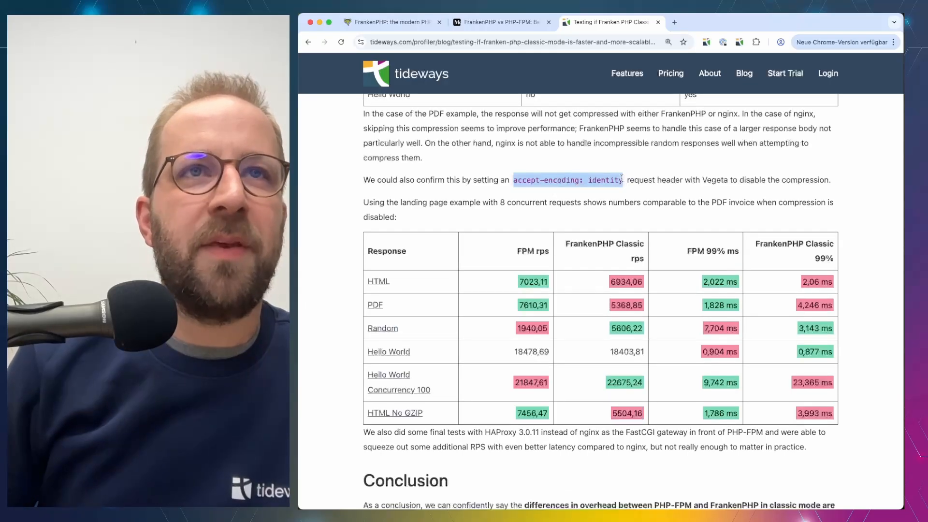
pyautogui.moveTo(635, 221)
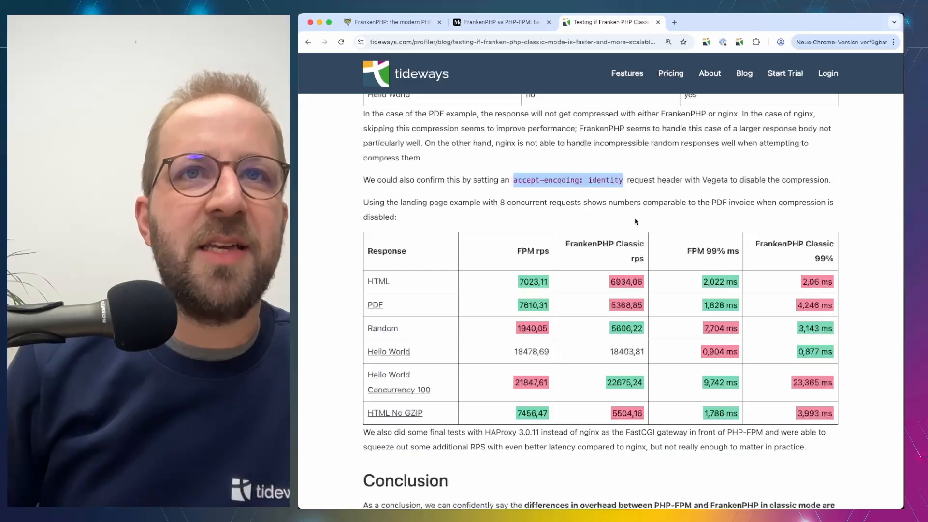